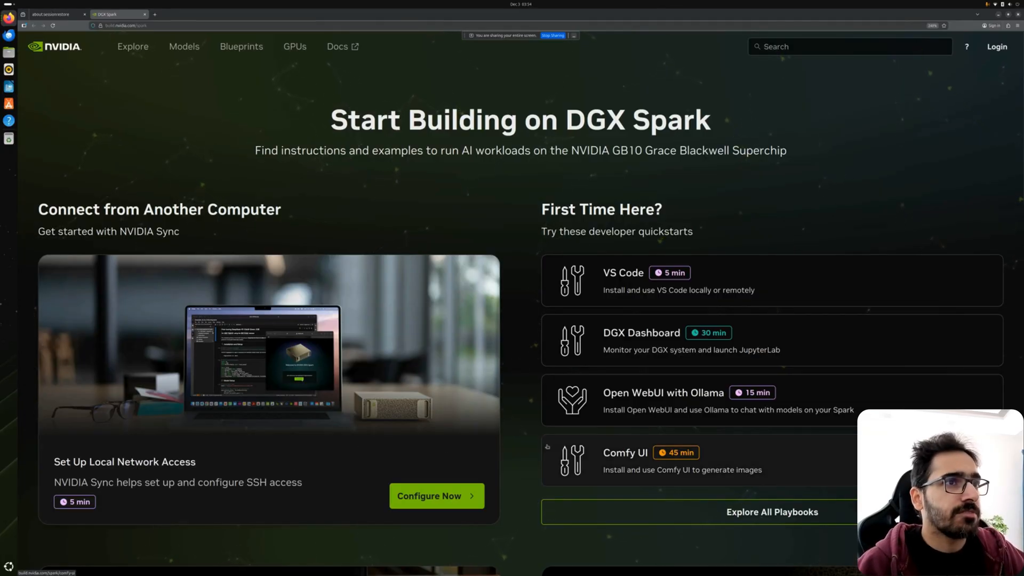
{"action": "mouse_move", "coordinate": [674, 293]}
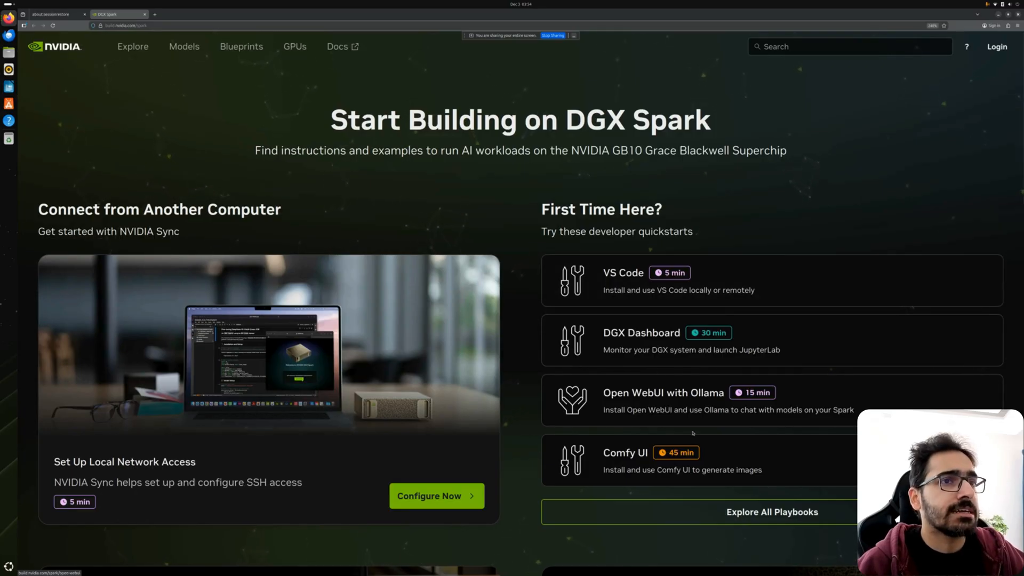
Step: Browse the NVIDIA Build DGX Spark quickstart cards and choose the VS Code playbook
{"action": "scroll", "scroll_direction": "down", "scroll_amount": 3}
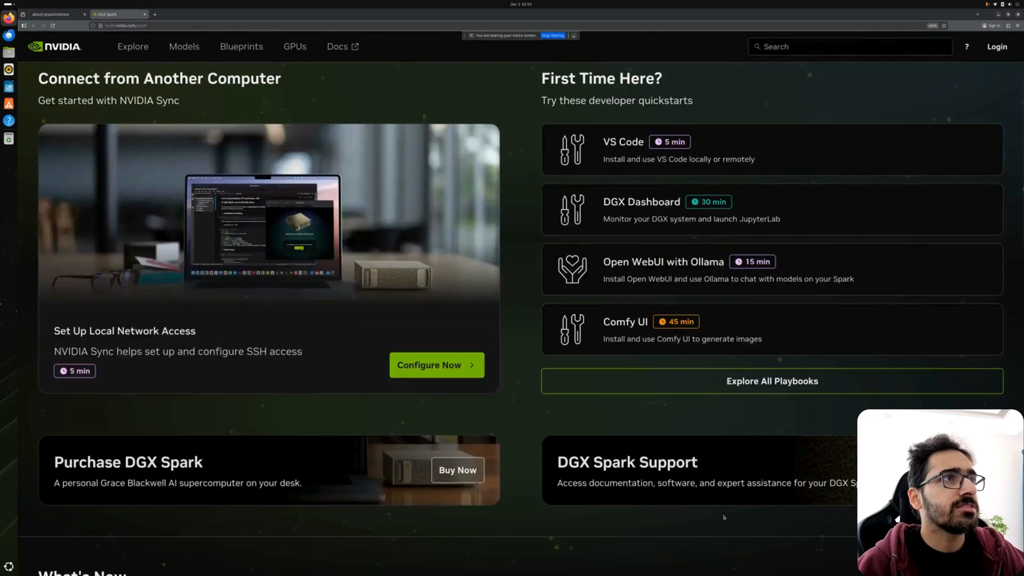
{"action": "scroll", "scroll_direction": "down", "scroll_amount": 3}
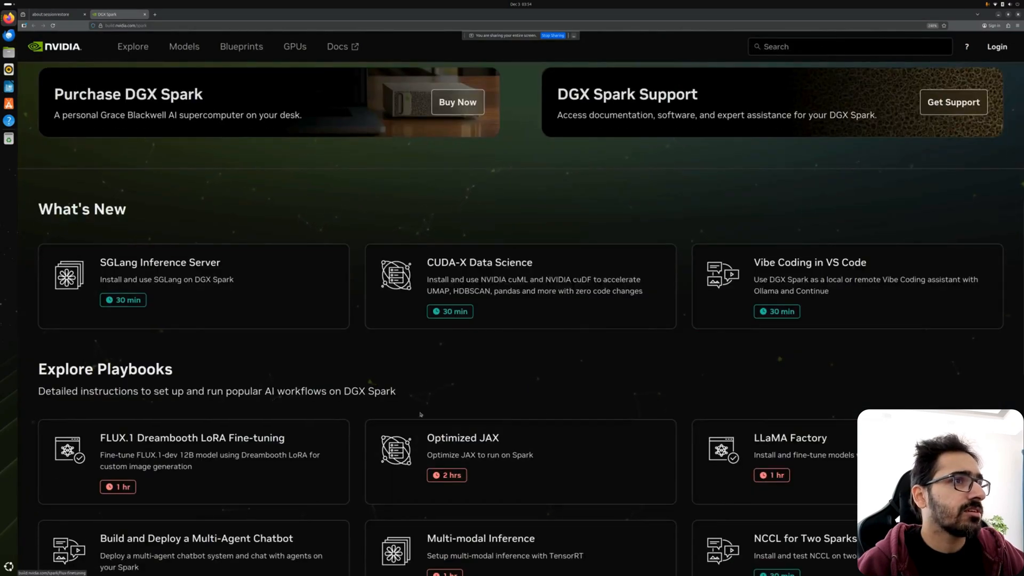
{"action": "scroll", "scroll_direction": "down", "scroll_amount": 3}
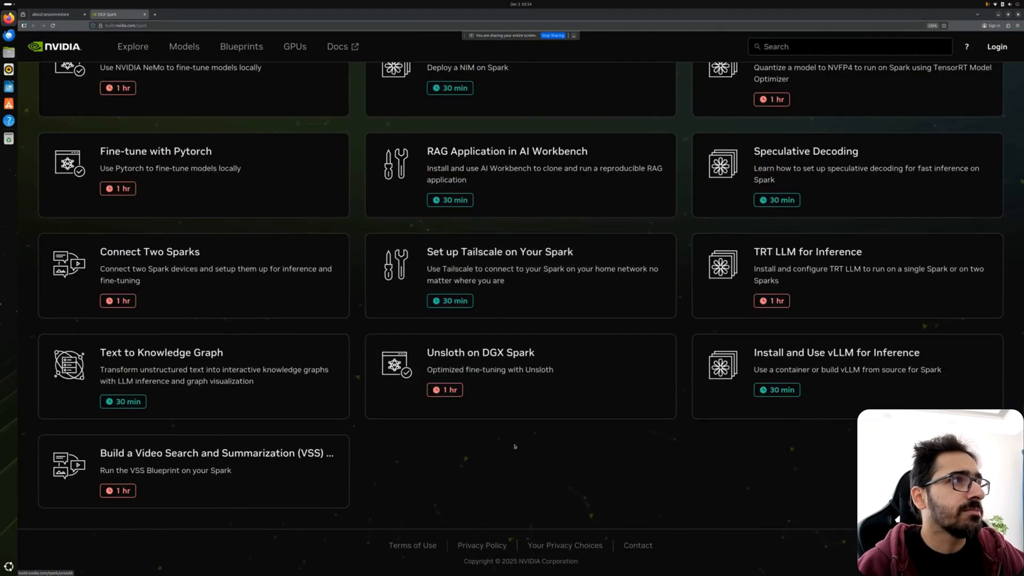
{"action": "mouse_move", "coordinate": [806, 276]}
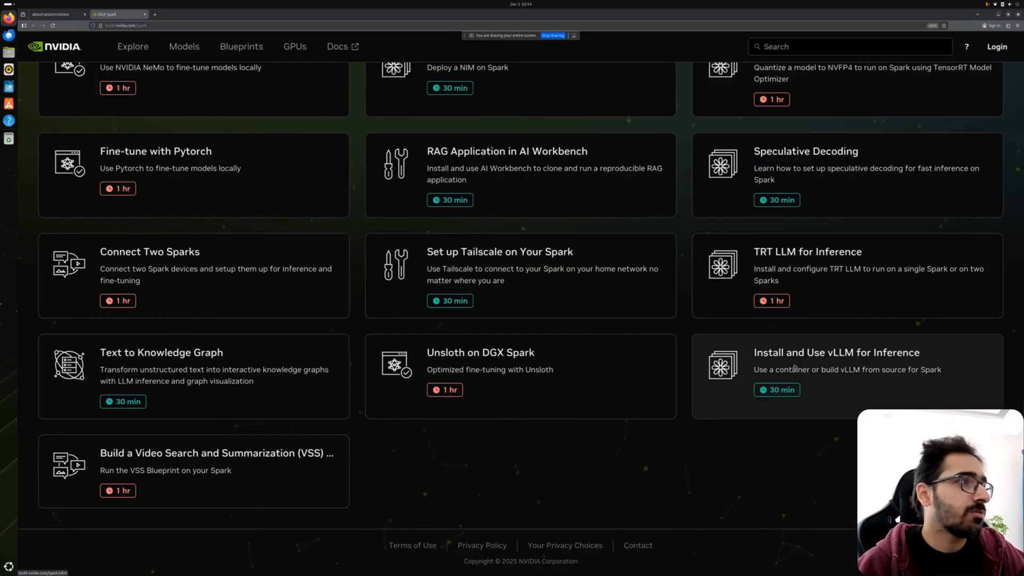
{"action": "mouse_move", "coordinate": [645, 428]}
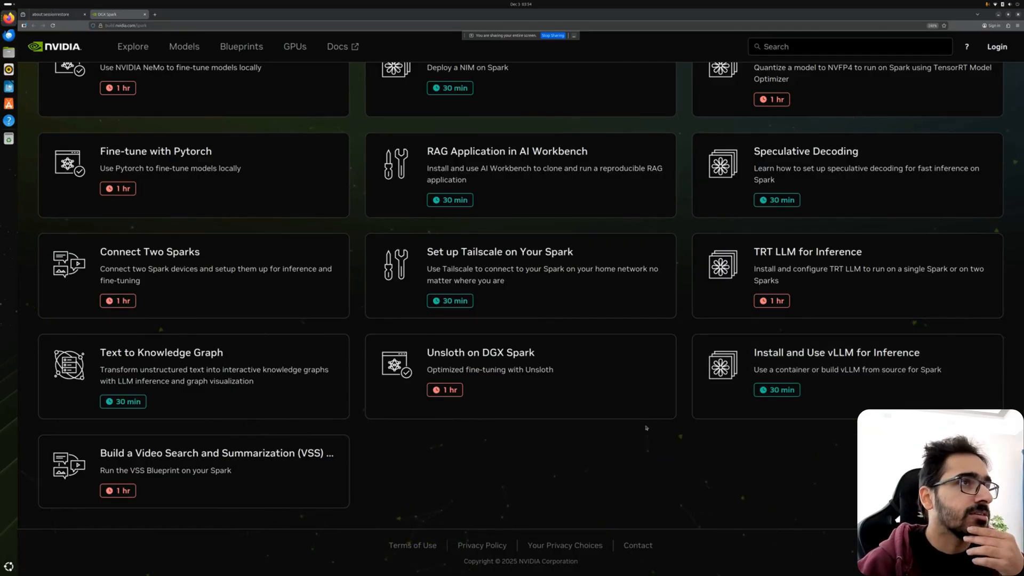
{"action": "scroll", "scroll_direction": "up", "scroll_amount": 3}
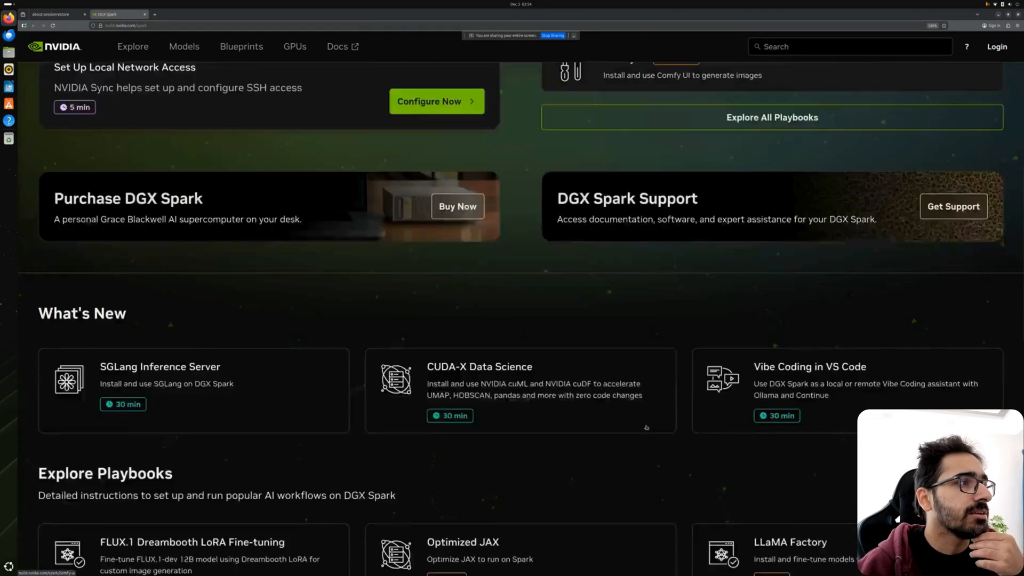
{"action": "scroll", "scroll_direction": "down", "scroll_amount": 3}
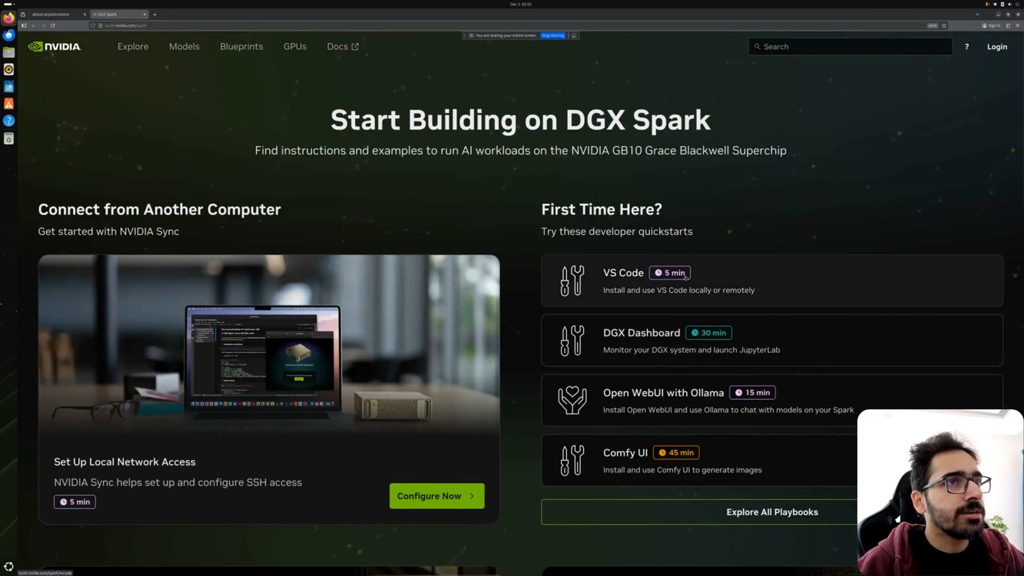
{"action": "left_click", "coordinate": [622, 272]}
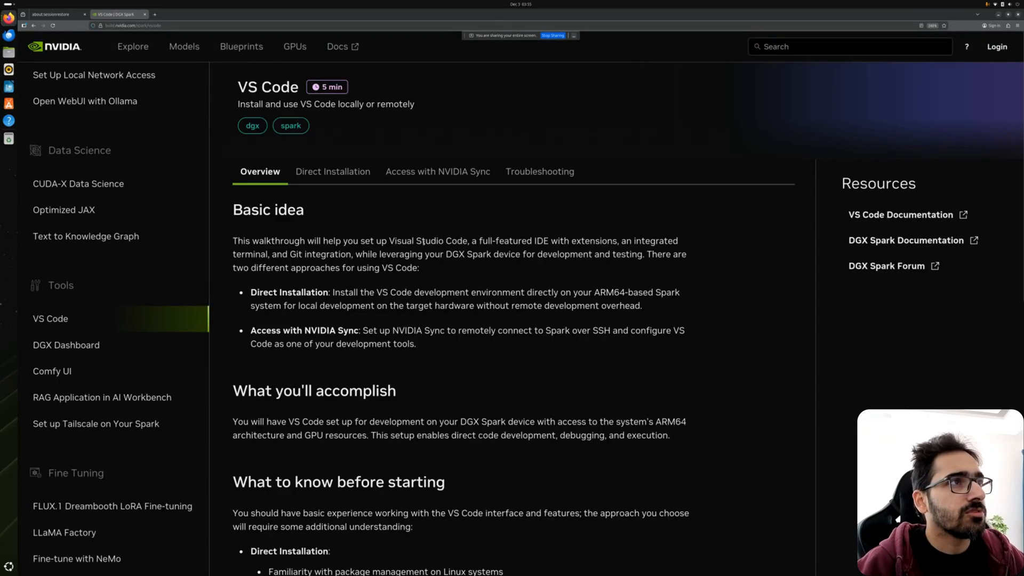
Step: Review the Direct Installation and Access with NVIDIA Sync instructions, ending on Direct Installation step 1
{"action": "scroll", "scroll_direction": "down", "scroll_amount": 3}
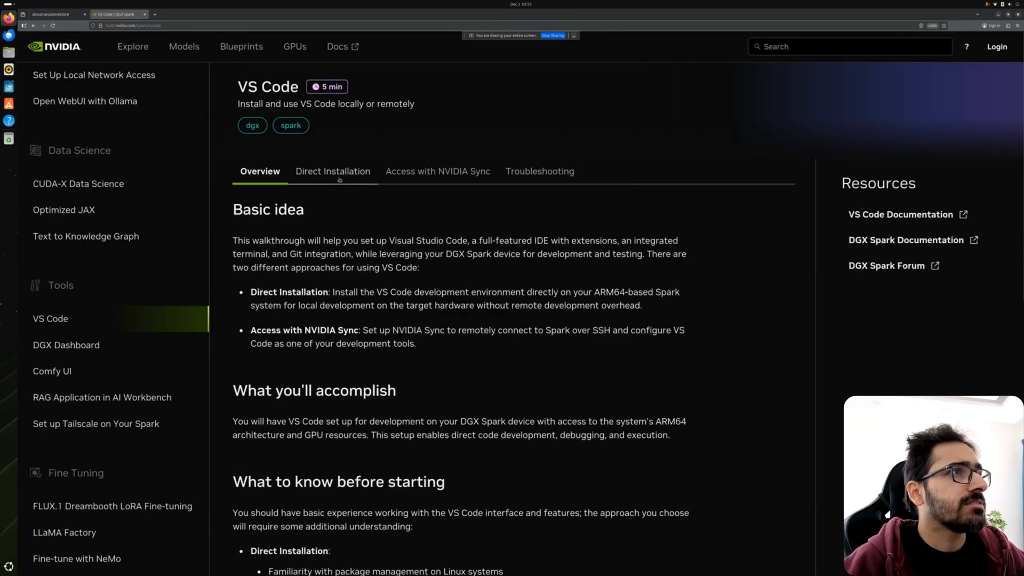
{"action": "left_click", "coordinate": [332, 170]}
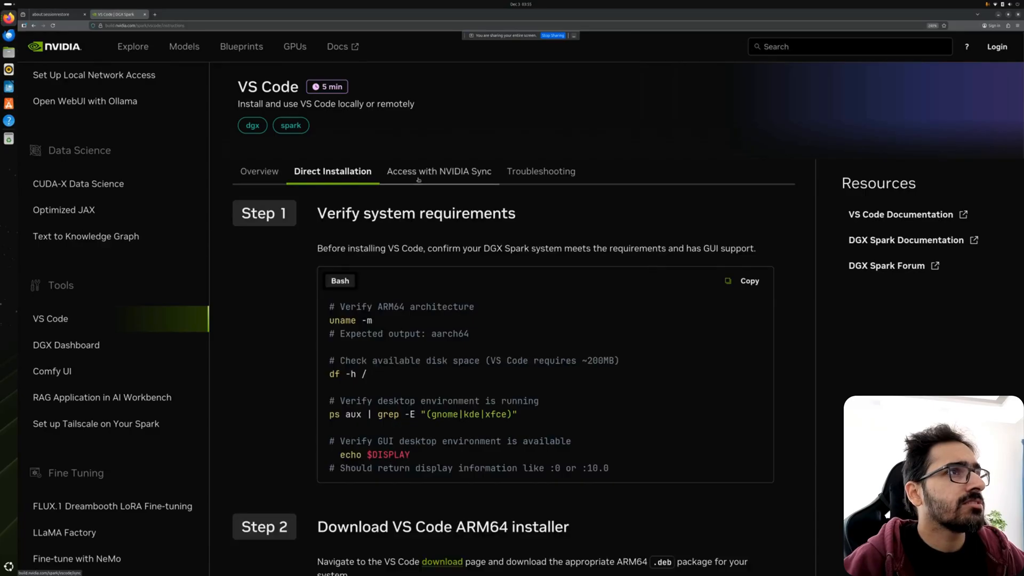
{"action": "left_click", "coordinate": [438, 171]}
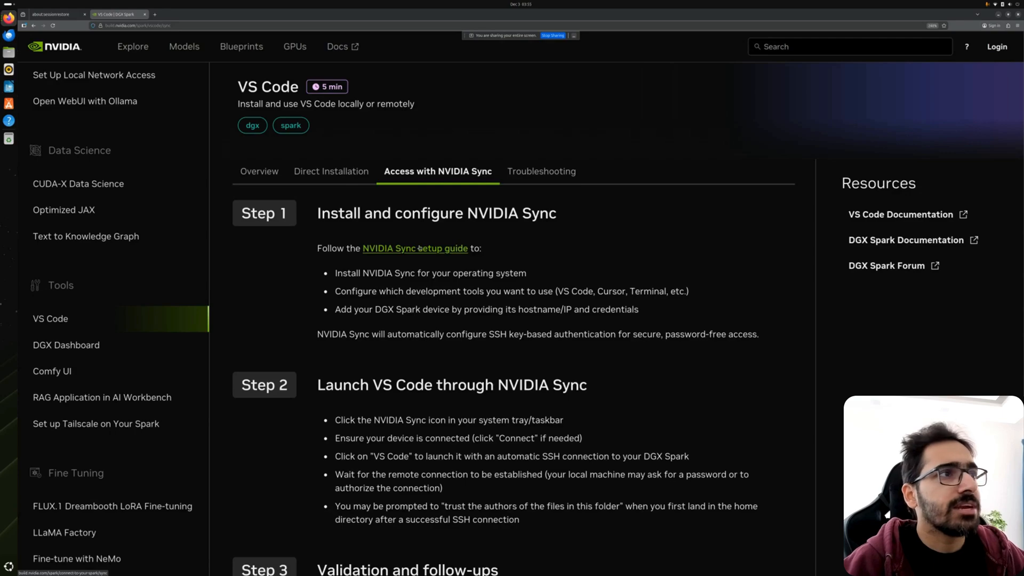
{"action": "left_click", "coordinate": [331, 171]}
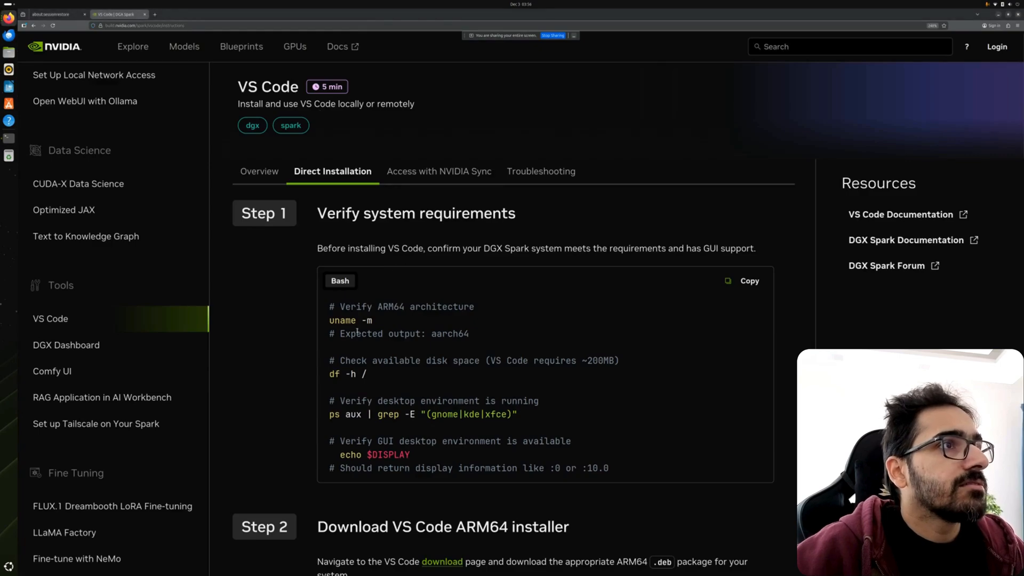
Step: Start a GNOME Terminal on the Spark and run uname -m to check for ARM64 architecture
{"action": "double_click", "coordinate": [341, 320]}
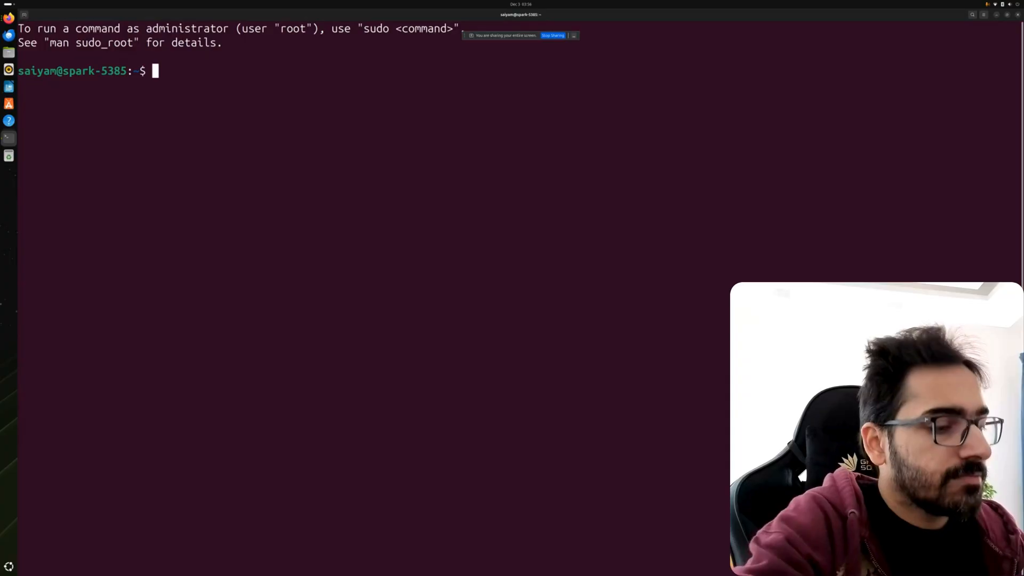
{"action": "type", "text": "uname -m"}
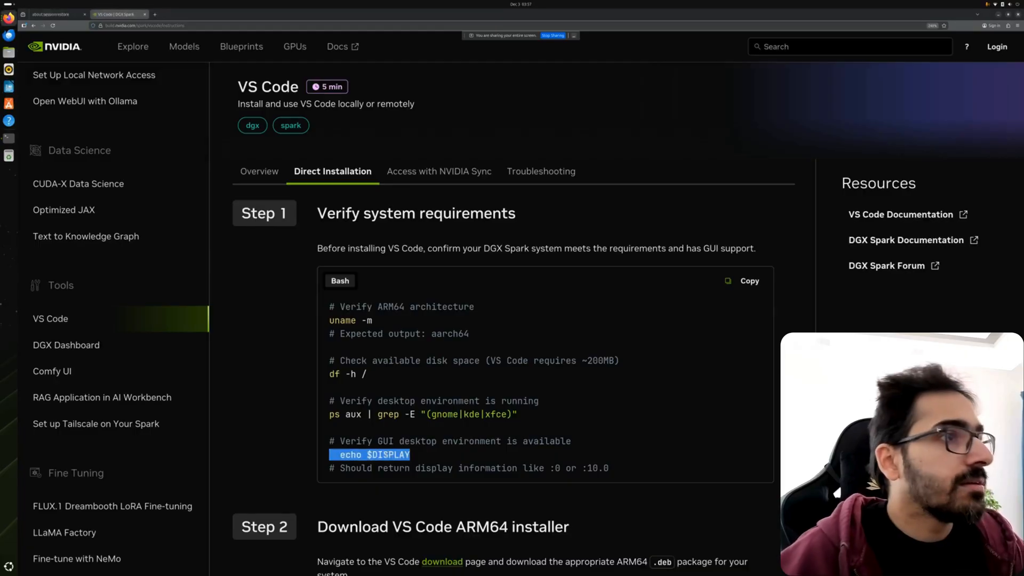
Step: Copy the Step 2 wget command for the VS Code ARM64 installer from the playbook
{"action": "scroll", "scroll_direction": "down", "scroll_amount": 3}
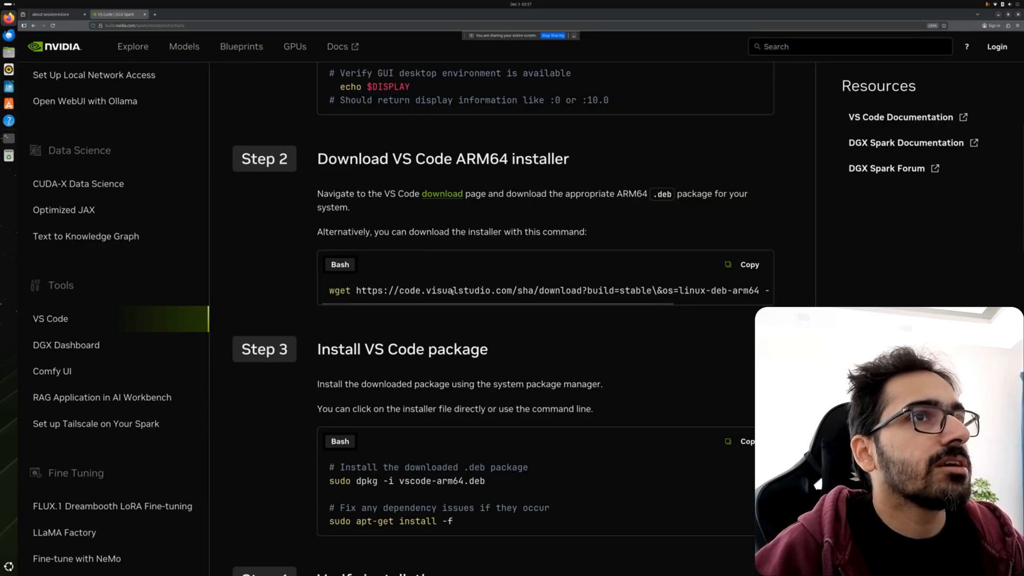
{"action": "left_click", "coordinate": [744, 265]}
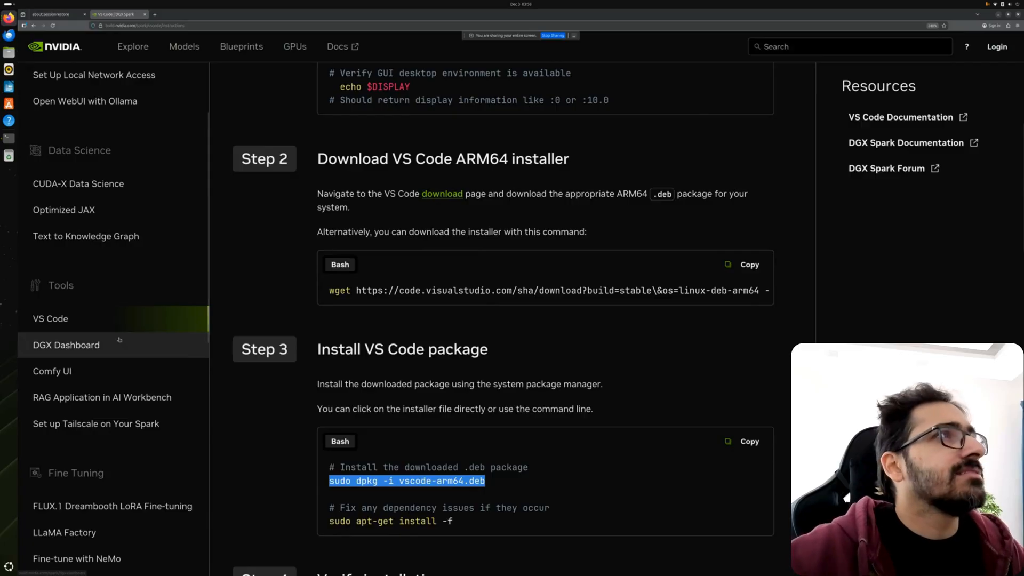
Step: Search Google for "dgx spark os" in a new browser tab
{"action": "left_click", "coordinate": [215, 14]}
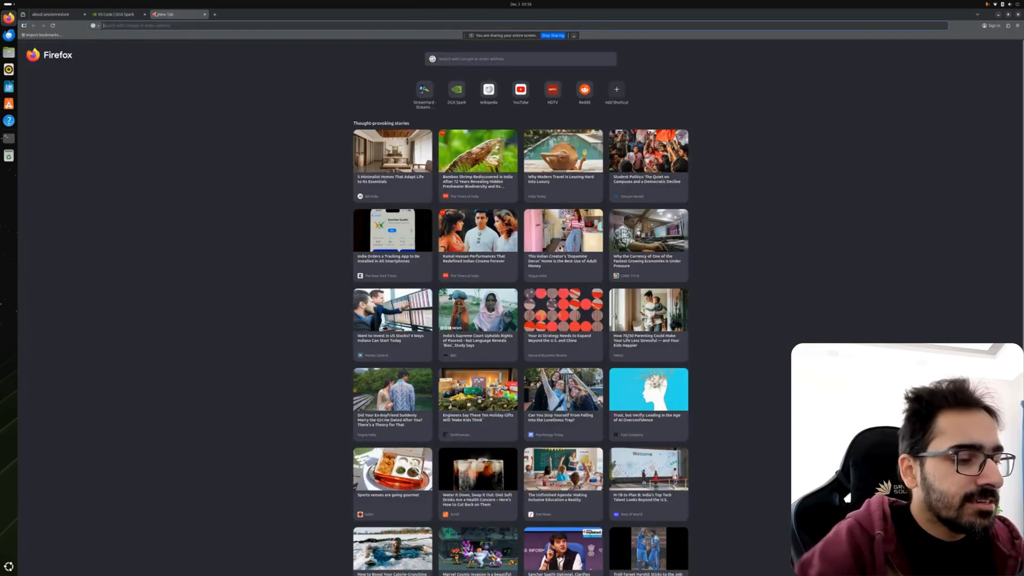
{"action": "type", "text": "dgx spark os"}
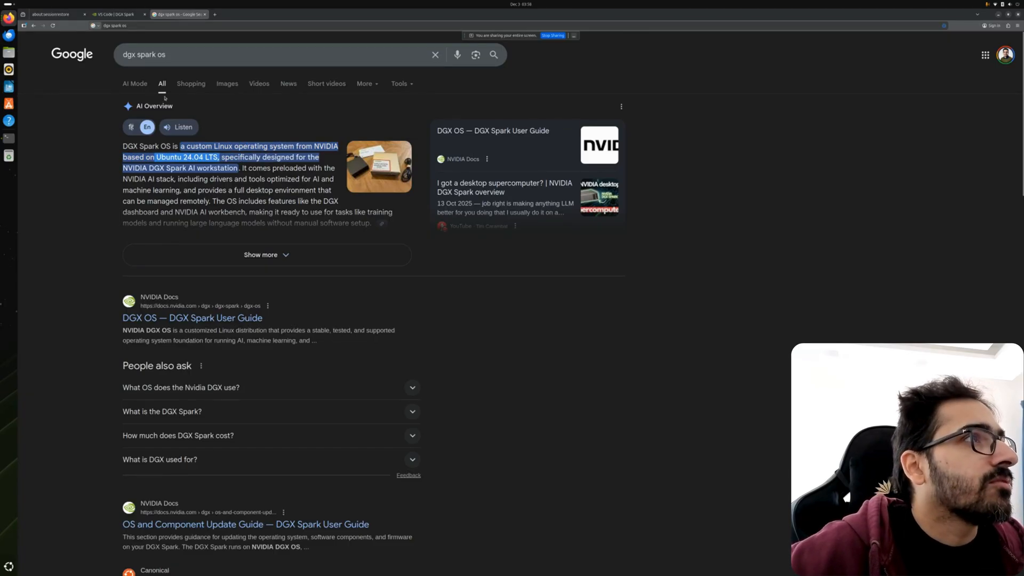
{"action": "mouse_move", "coordinate": [117, 14]}
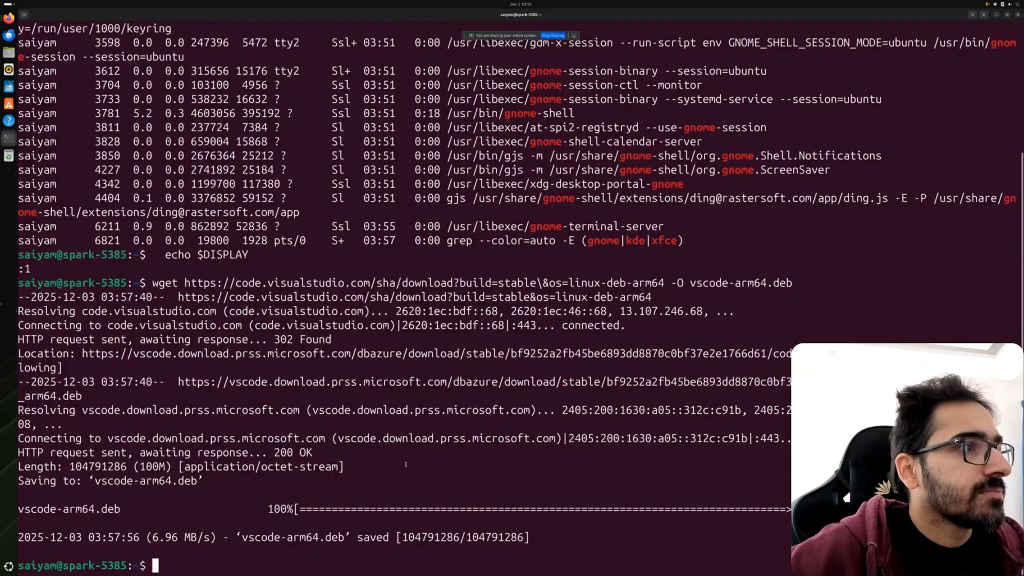
Step: Clear the terminal and install vscode-arm64.deb with sudo dpkg -i
{"action": "type", "text": "clear"}
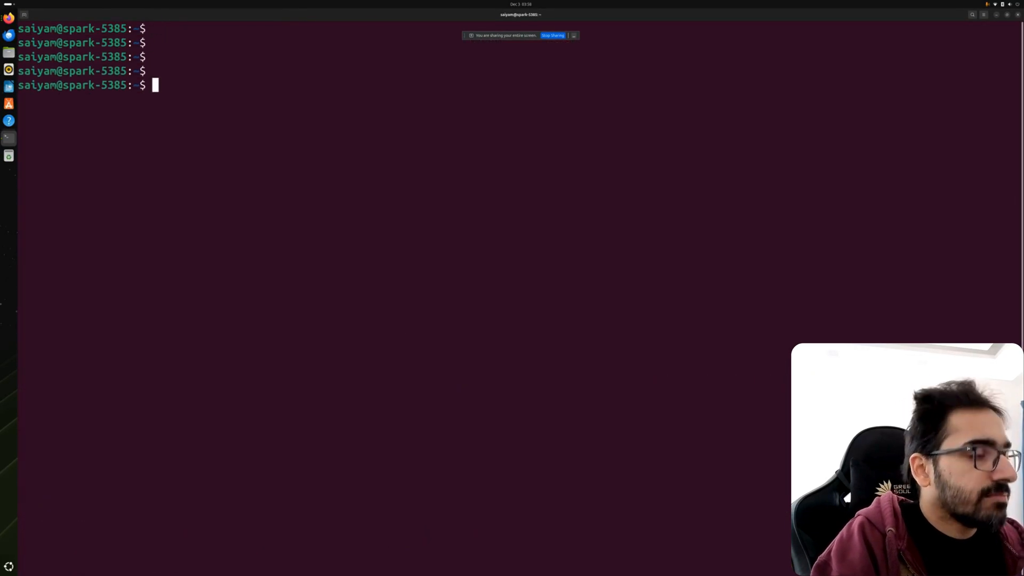
{"action": "type", "text": "sudo dpkg -i vscode-arm64.deb"}
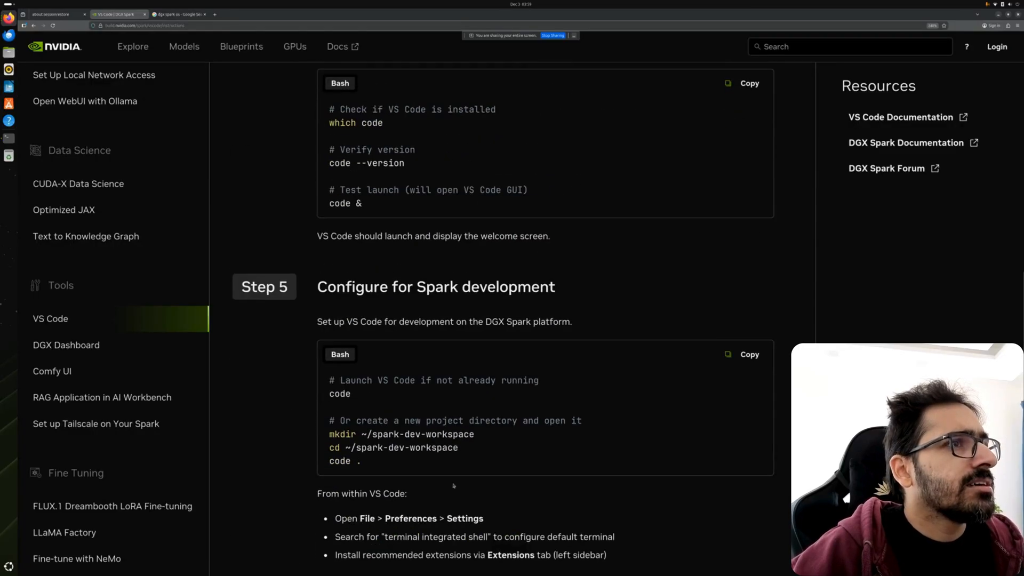
{"action": "scroll", "scroll_direction": "up", "scroll_amount": 3}
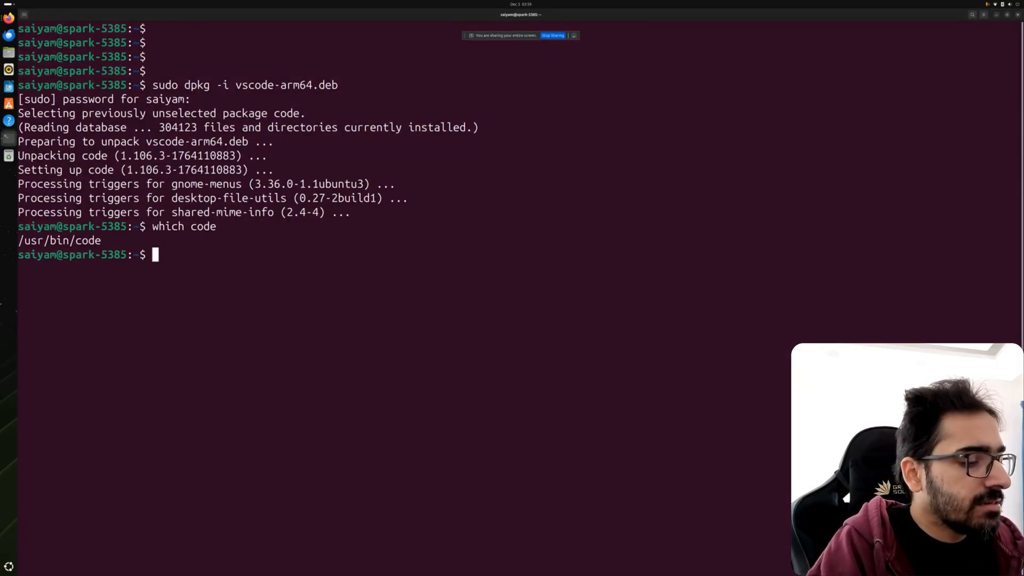
Step: Run code --version in the terminal to confirm the VS Code installation
{"action": "left_click", "coordinate": [118, 14]}
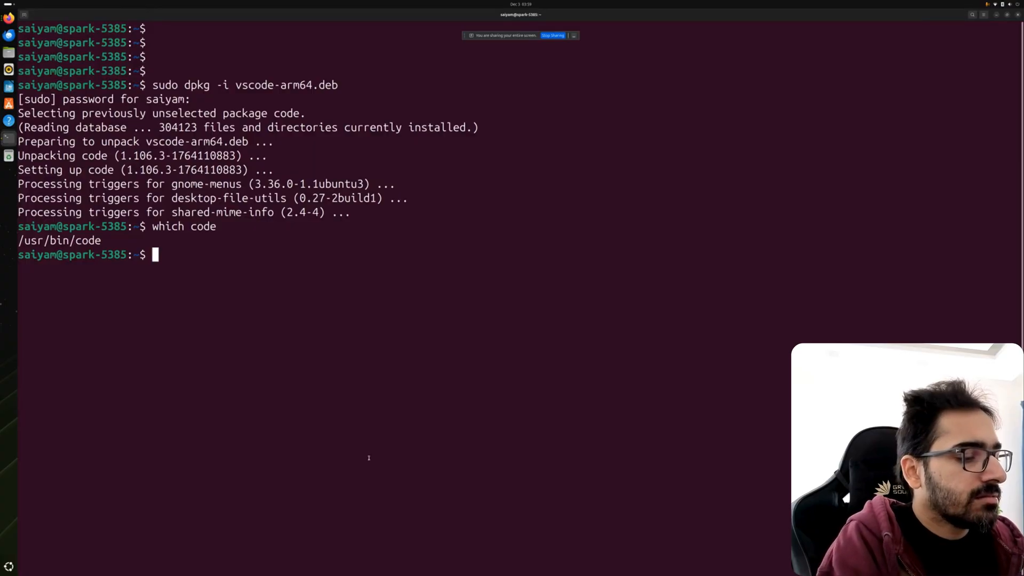
{"action": "type", "text": "code --version'"}
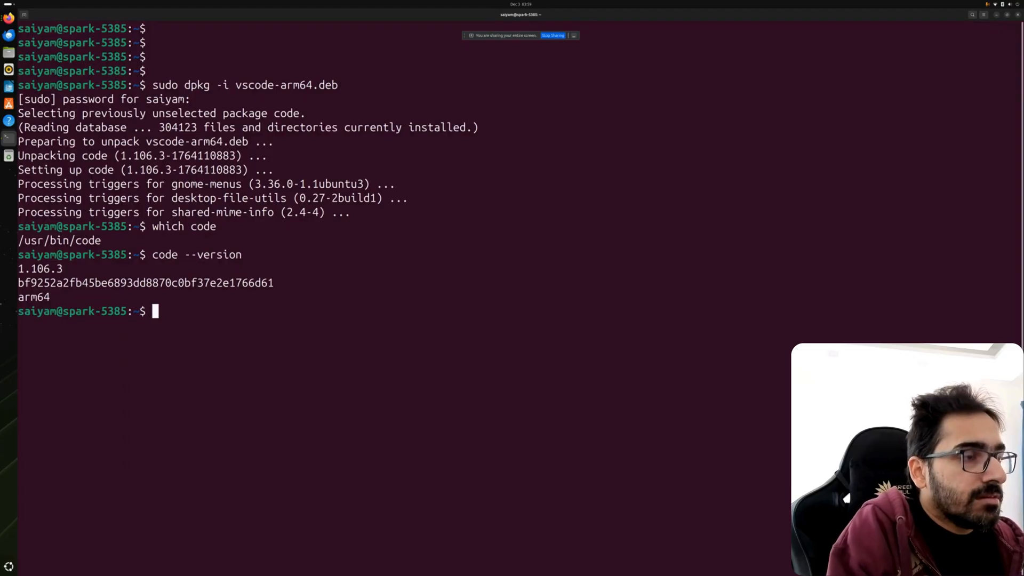
Step: Create a git folder with a demo subfolder in the home directory and launch VS Code there with code
{"action": "type", "text": "pwd"}
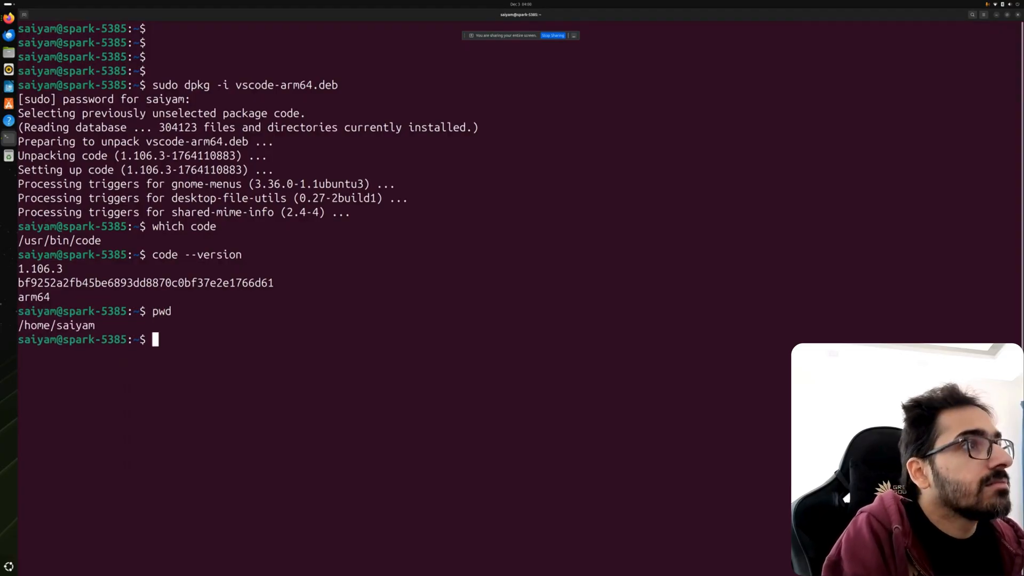
{"action": "type", "text": "mkdir"}
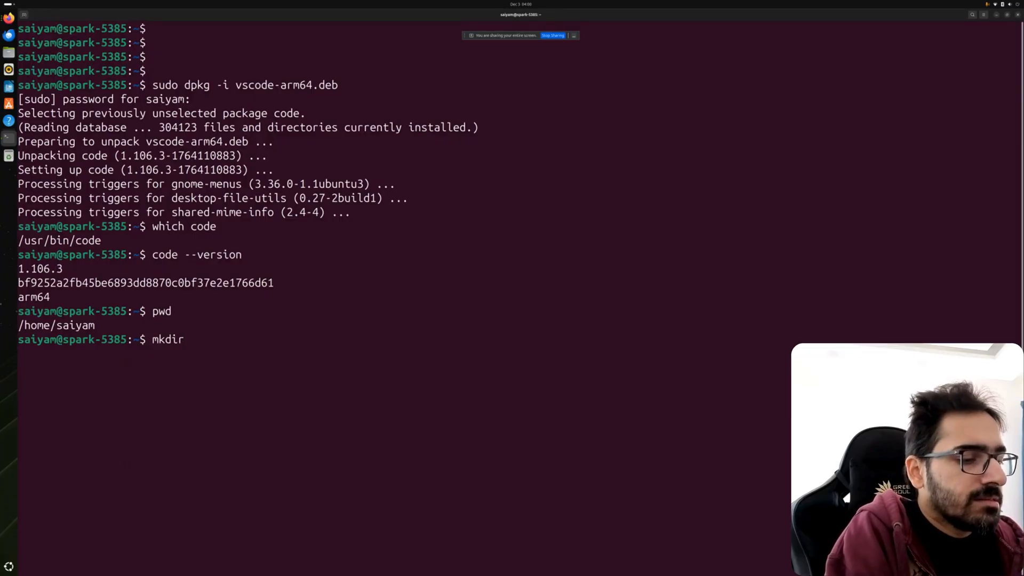
{"action": "type", "text": "git"}
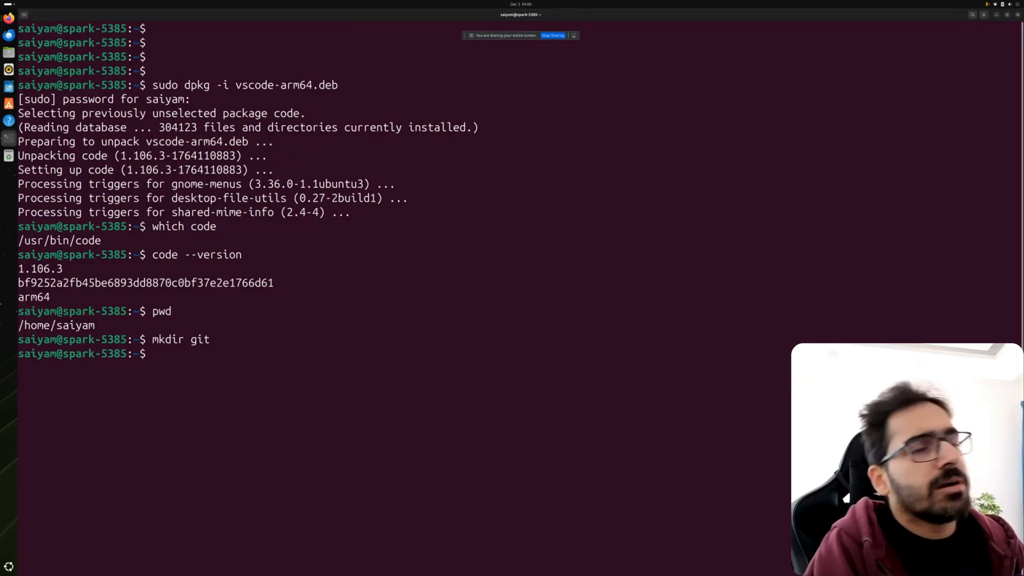
{"action": "type", "text": "cd"}
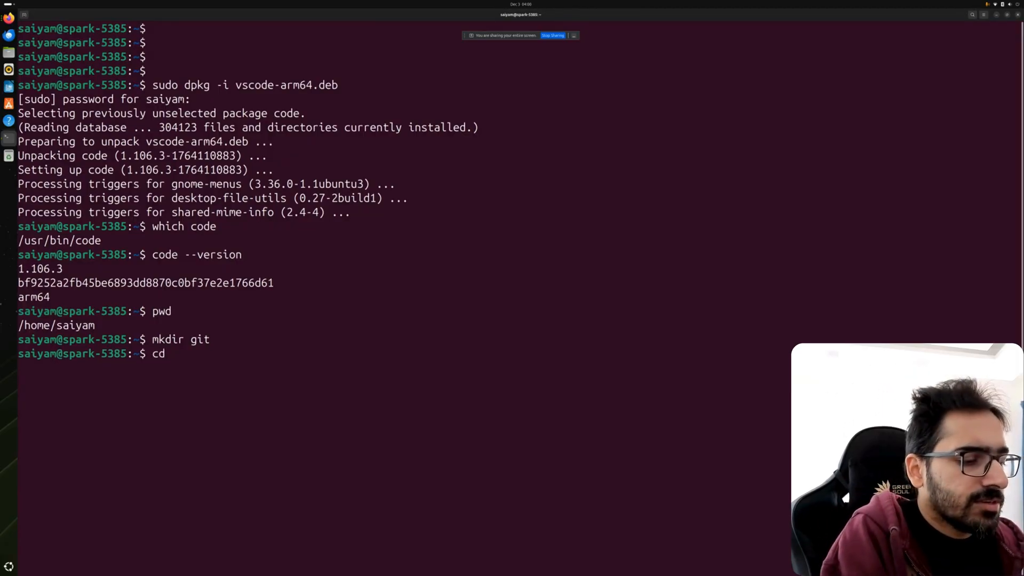
{"action": "type", "text": "git/"}
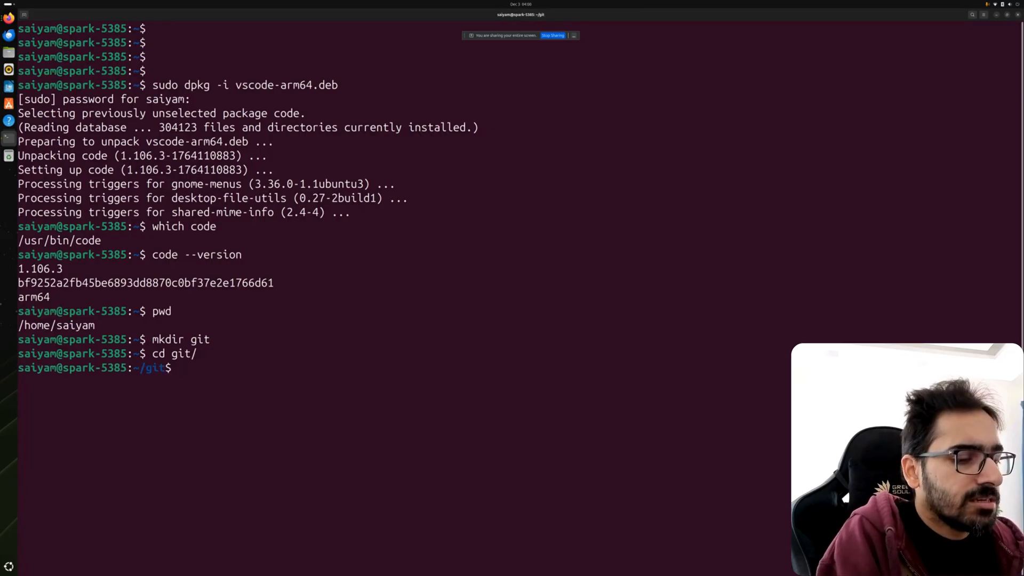
{"action": "type", "text": "mkdir demo"}
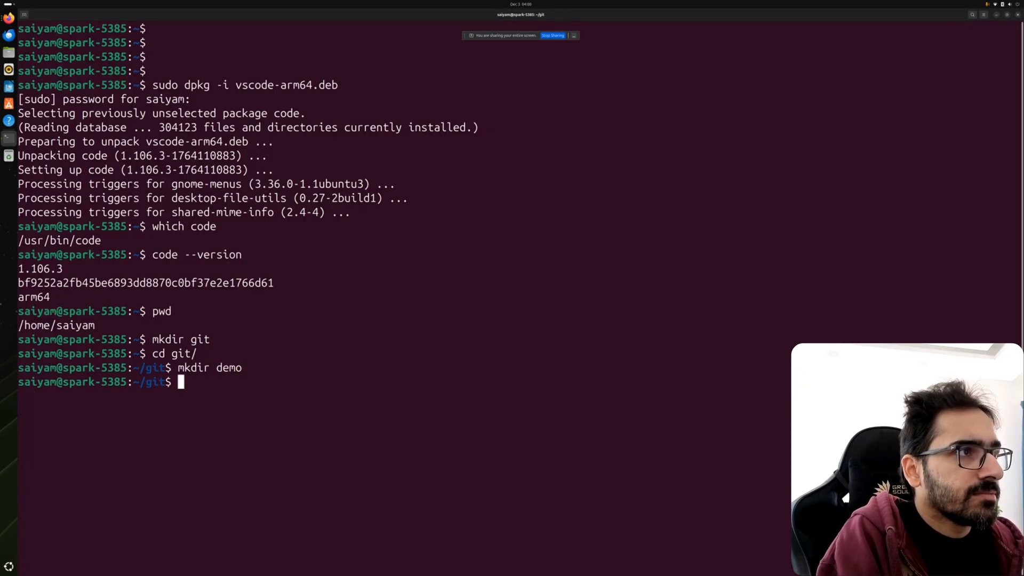
{"action": "type", "text": "code ."}
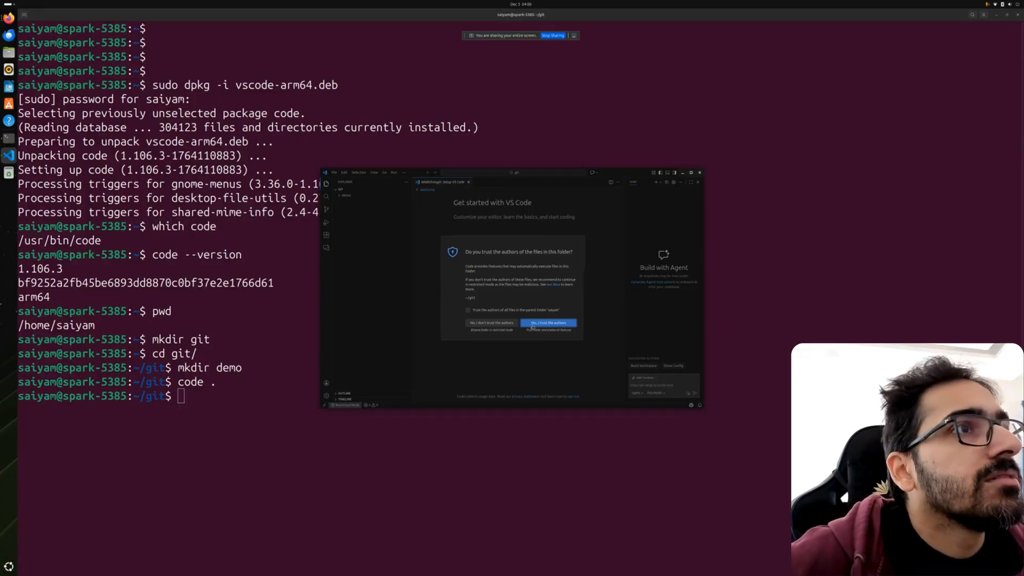
Step: Trust the authors of the git folder in the VS Code workspace trust dialog
{"action": "left_click", "coordinate": [548, 322]}
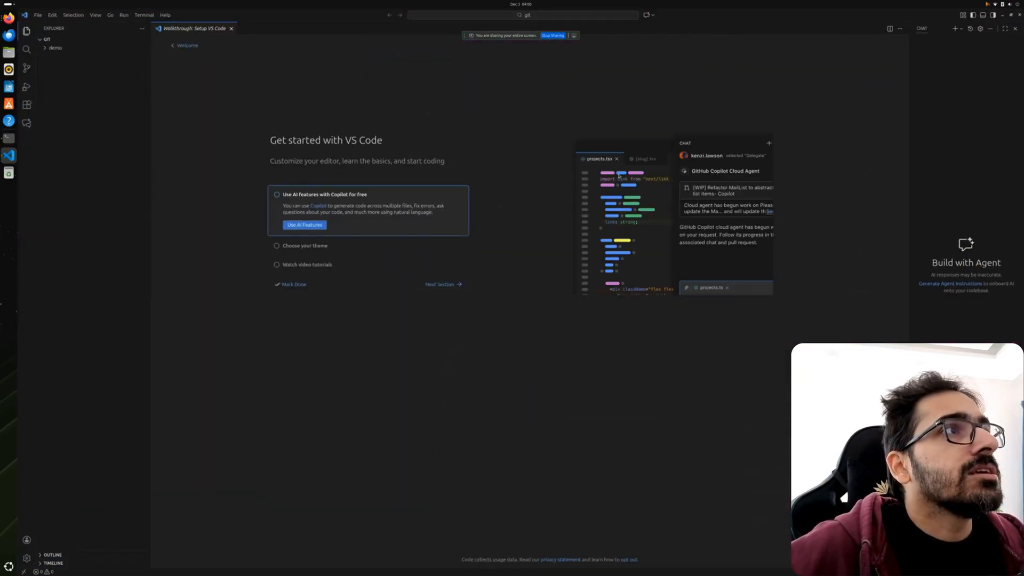
{"action": "mouse_move", "coordinate": [286, 155]}
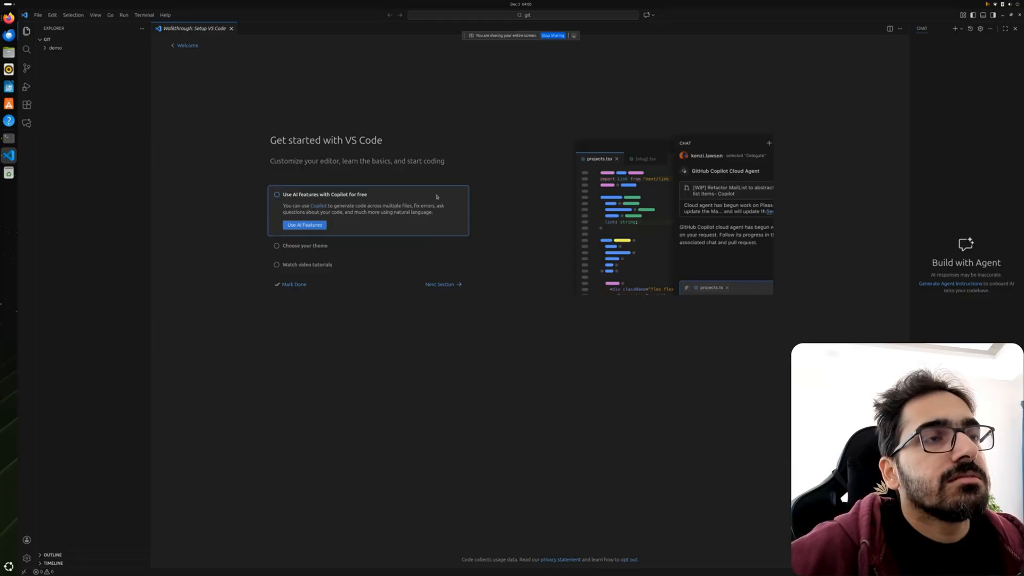
{"action": "mouse_move", "coordinate": [681, 276]}
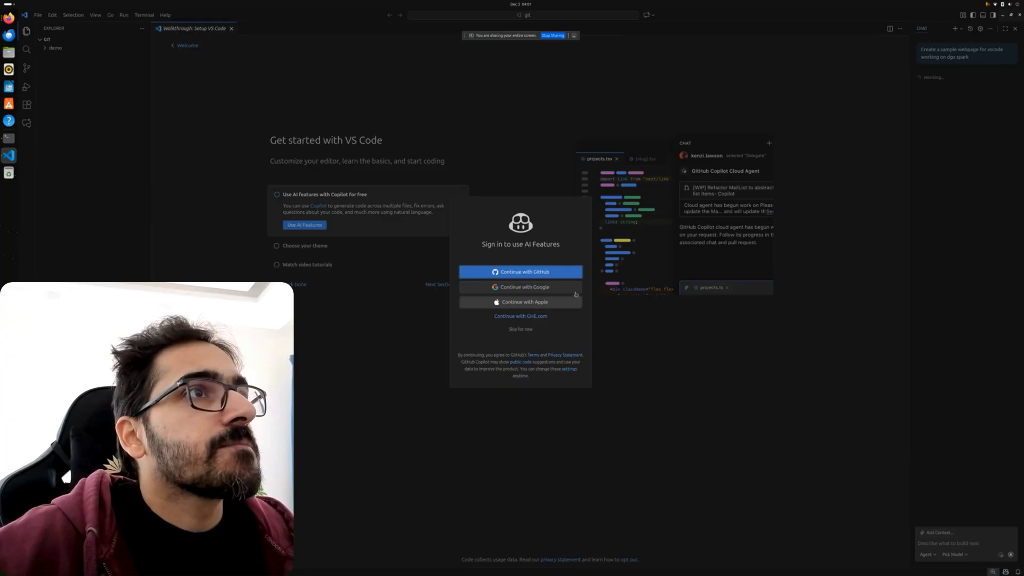
Step: Sign in to GitHub with a passkey, authorize Visual Studio Code, and hand the sign-in back to VS Code
{"action": "left_click", "coordinate": [520, 272]}
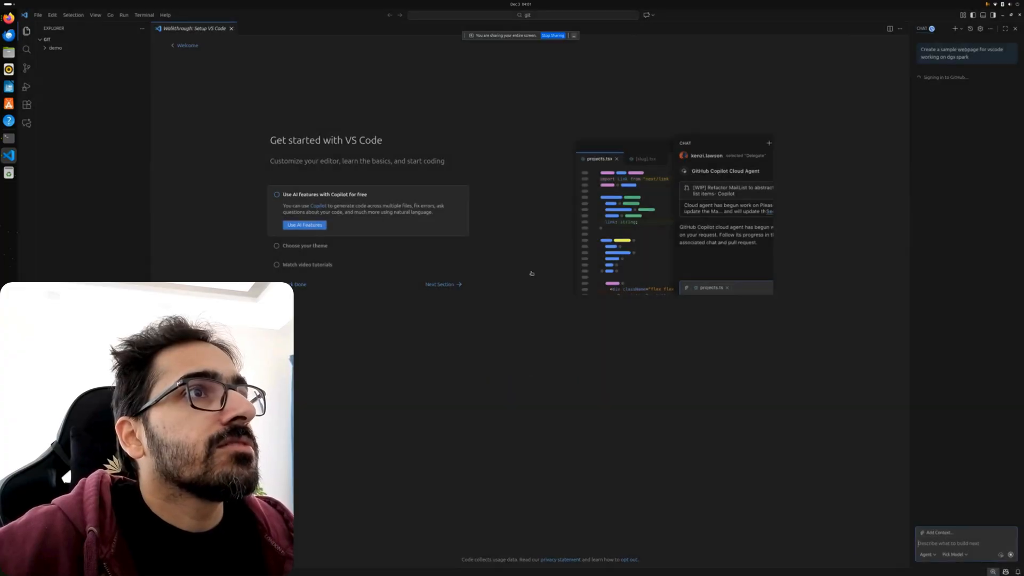
{"action": "left_click", "coordinate": [304, 225]}
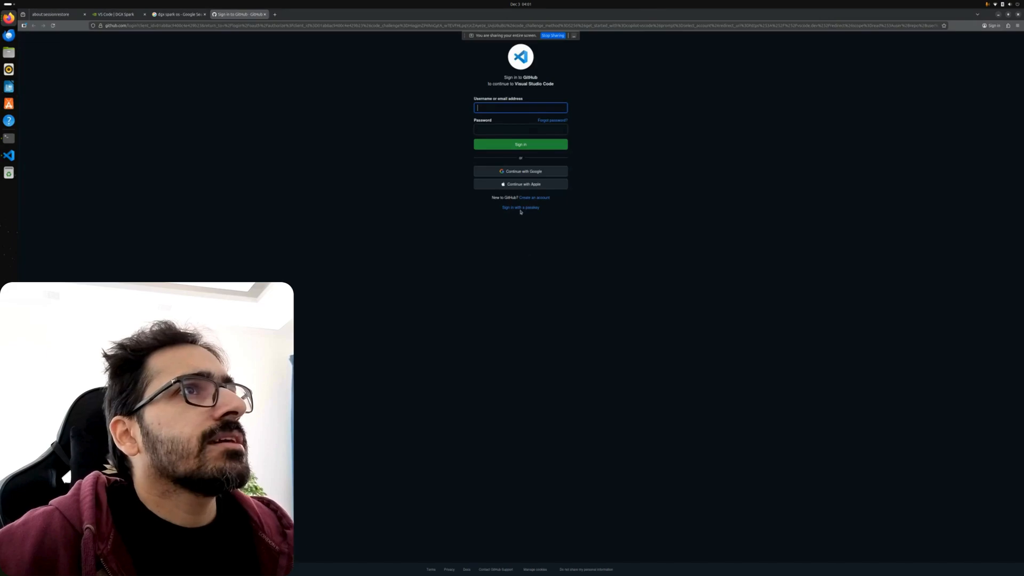
{"action": "left_click", "coordinate": [519, 144]}
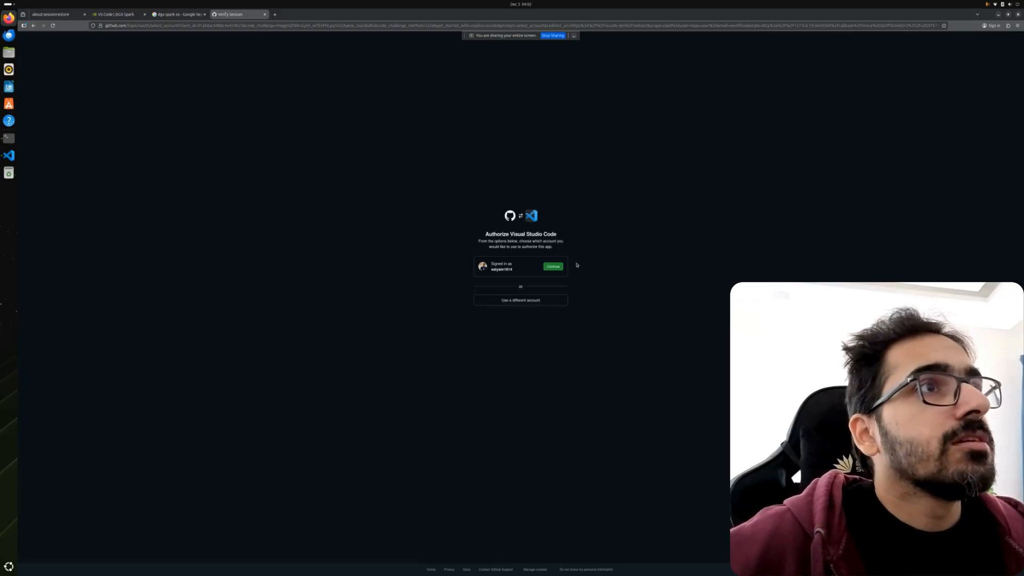
{"action": "left_click", "coordinate": [554, 266]}
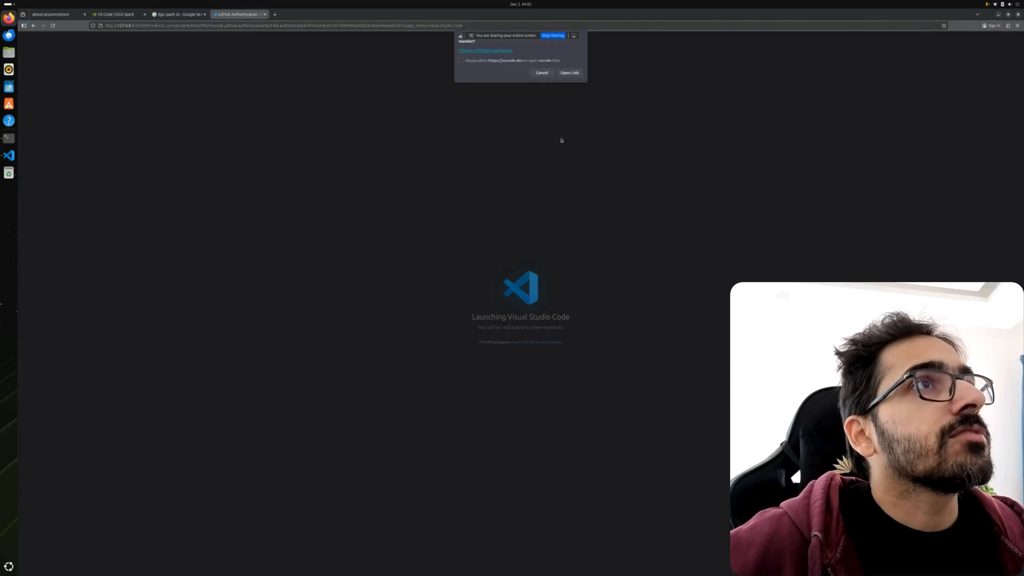
{"action": "left_click", "coordinate": [569, 73]}
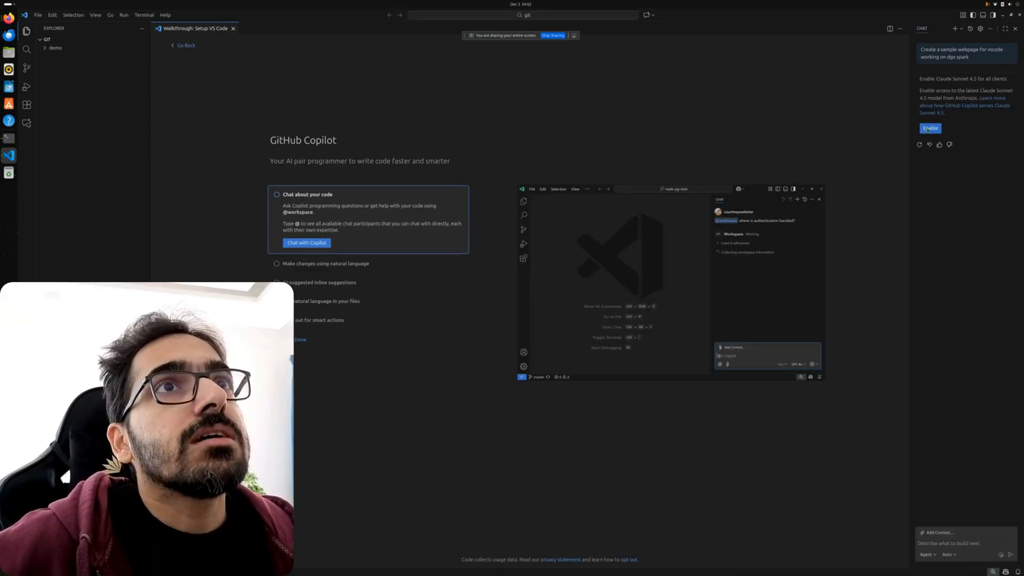
Step: Enable Claude Sonnet 4.5 for Copilot chat and choose it in the model picker
{"action": "left_click", "coordinate": [929, 128]}
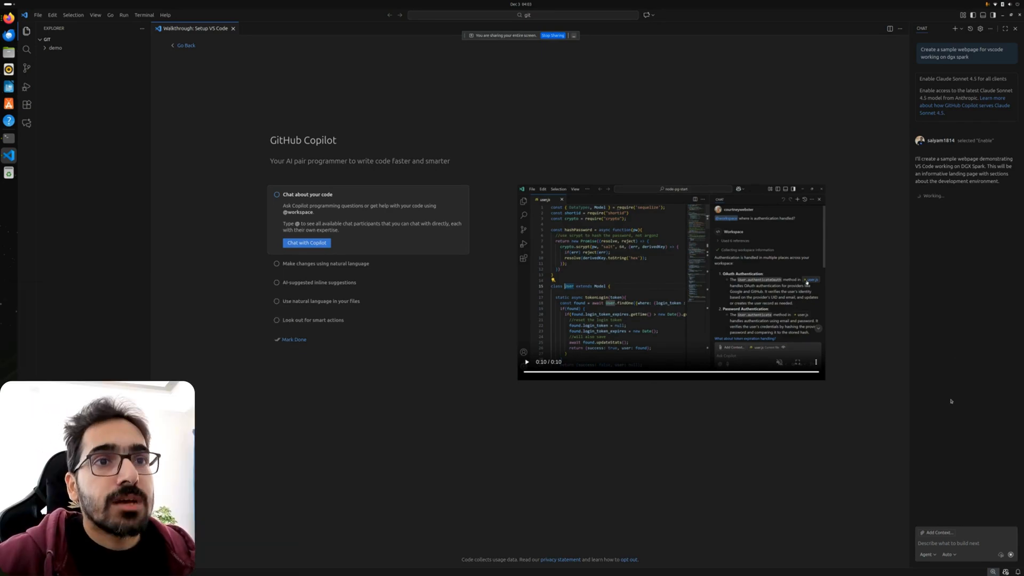
{"action": "left_click", "coordinate": [947, 554]}
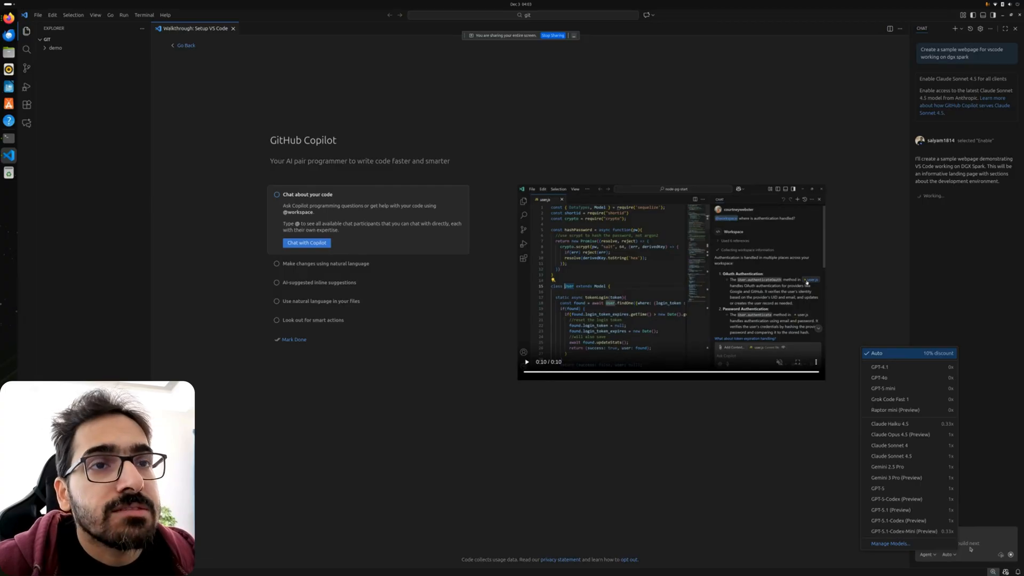
{"action": "left_click", "coordinate": [984, 501]}
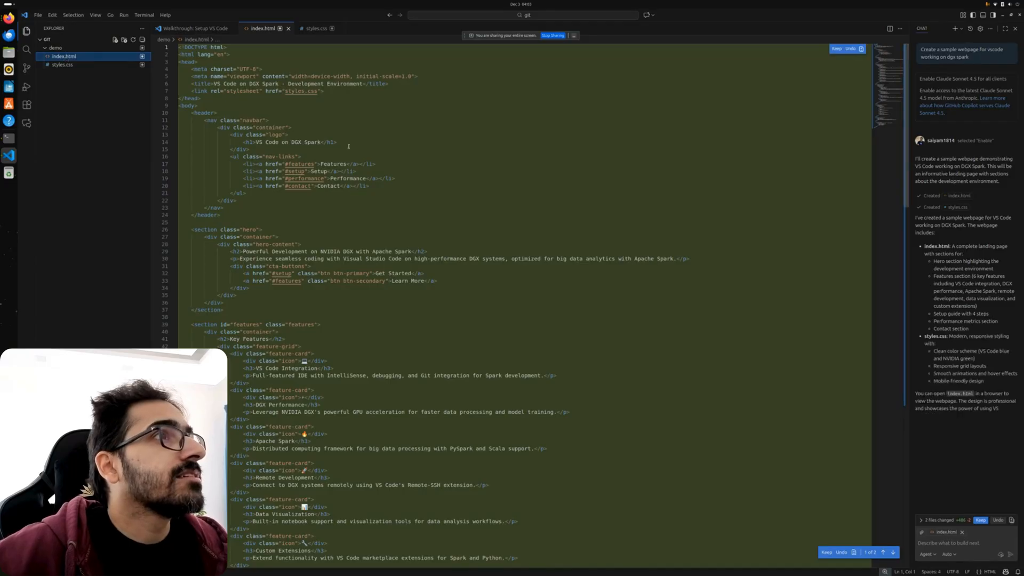
Step: Review index.html, then switch to the generated styles.css stylesheet
{"action": "scroll", "scroll_direction": "down", "scroll_amount": 3}
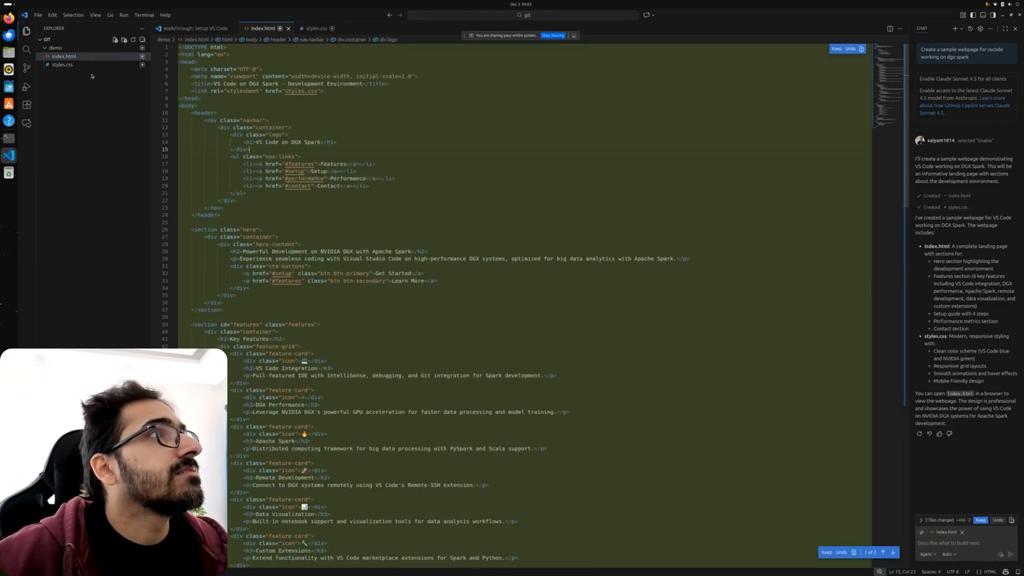
{"action": "left_click", "coordinate": [316, 27]}
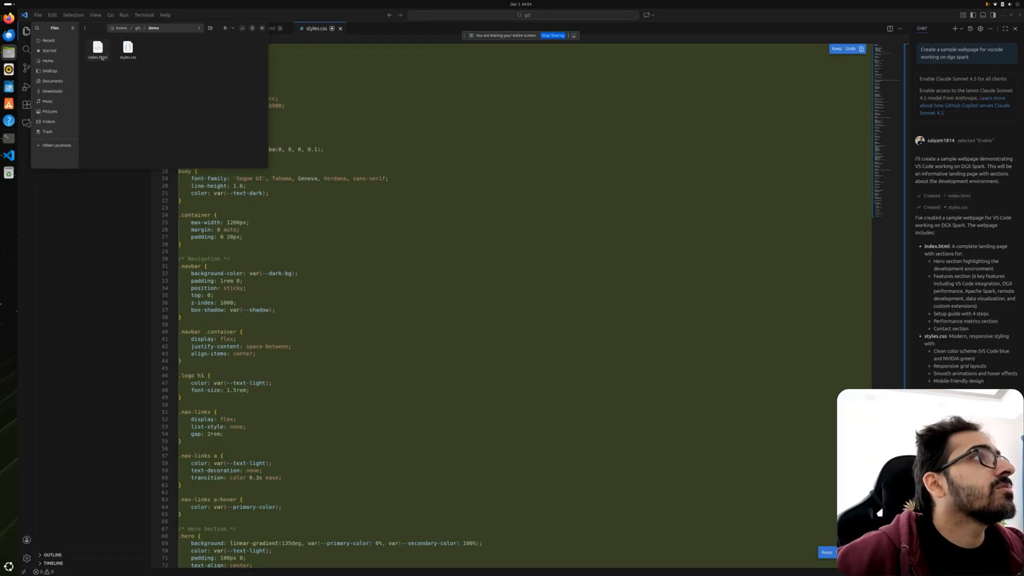
Step: Launch the demo folder's index.html from Files so it renders in Firefox
{"action": "left_click", "coordinate": [298, 13]}
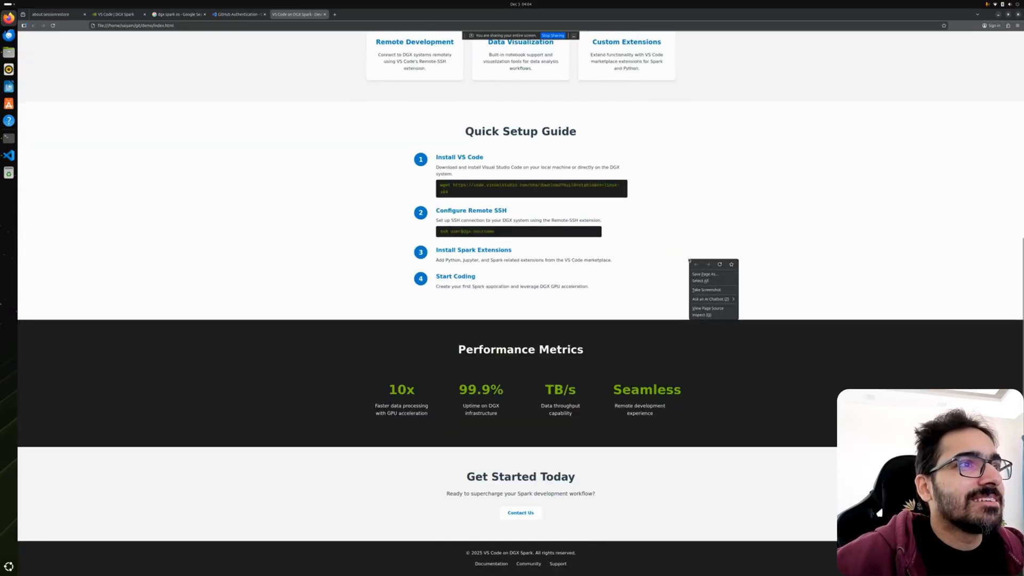
Step: Scroll back to the page top showing the hero banner and Key Features cards
{"action": "scroll", "scroll_direction": "up", "scroll_amount": 3}
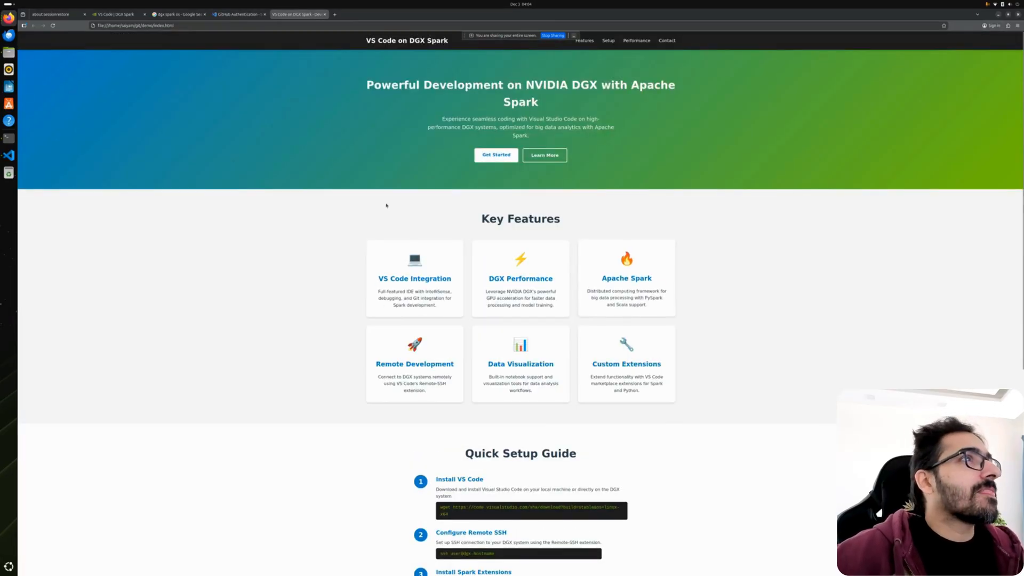
{"action": "mouse_move", "coordinate": [182, 103]}
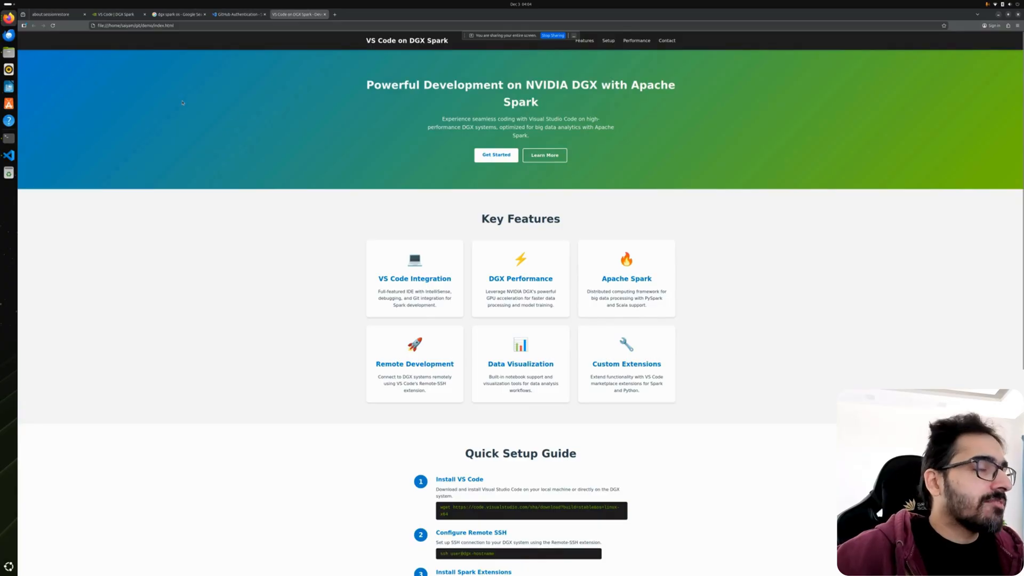